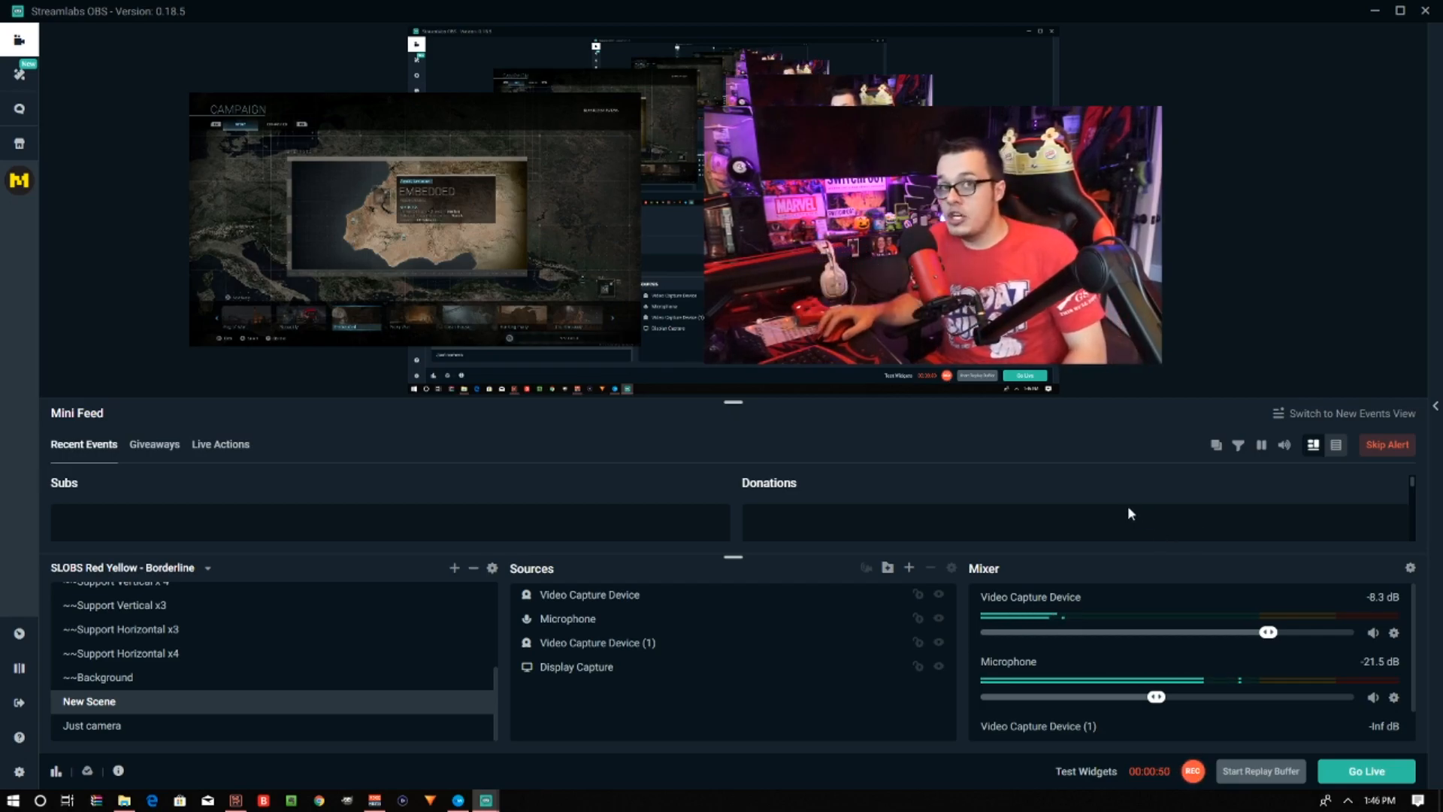
mouse_move(1409, 569)
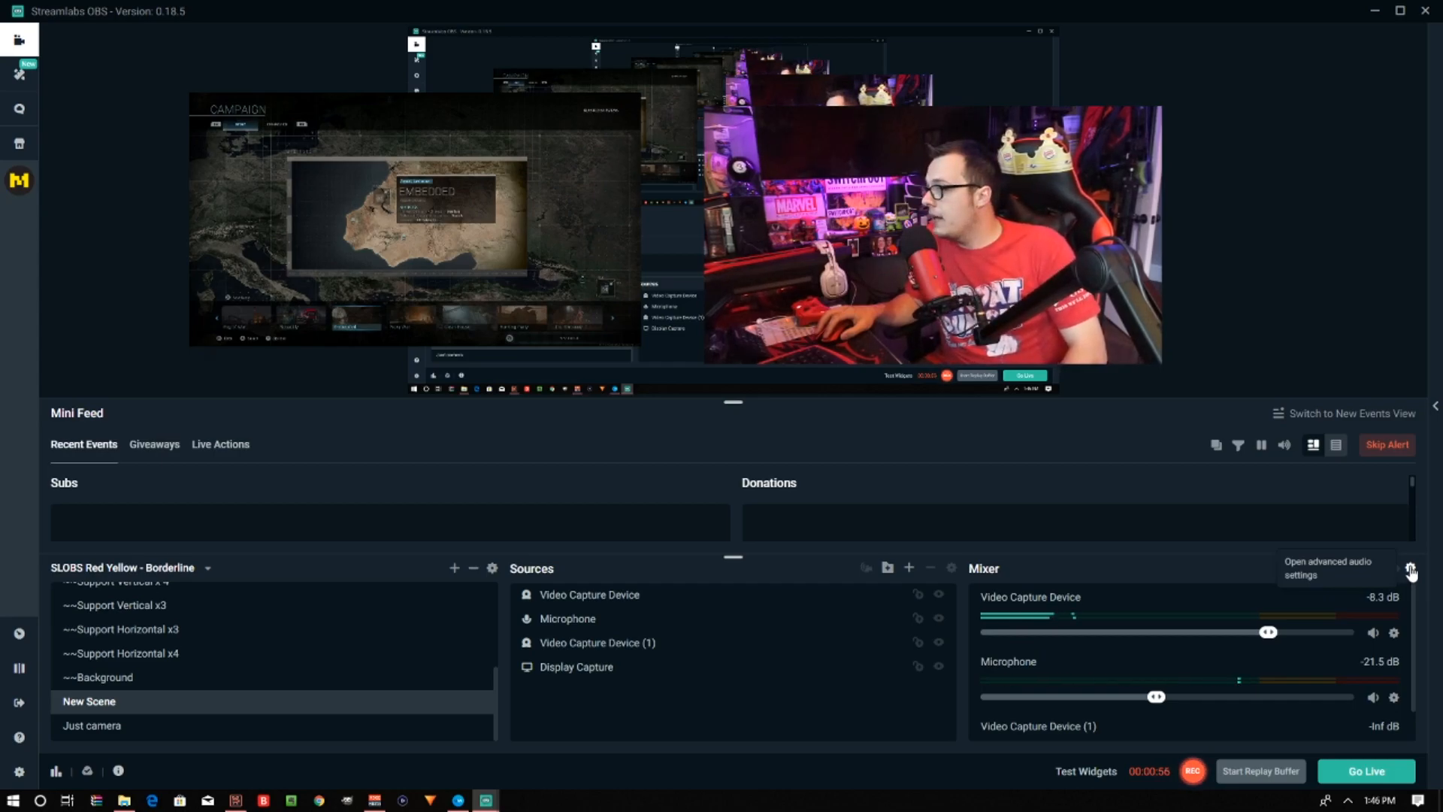
Review the Output settings' Advanced-mode streaming encoder options without changing any values
click(1409, 568)
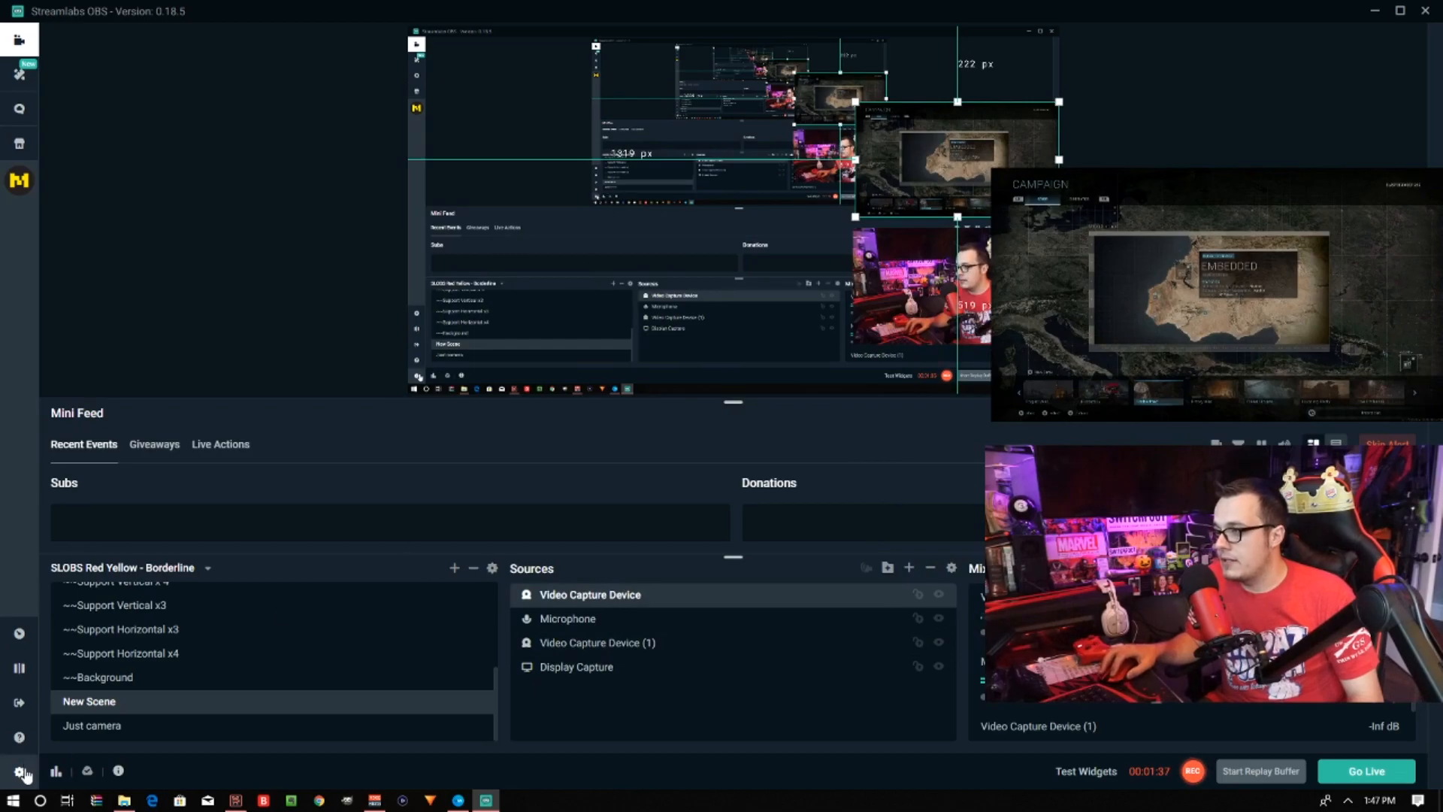
mouse_move(20, 770)
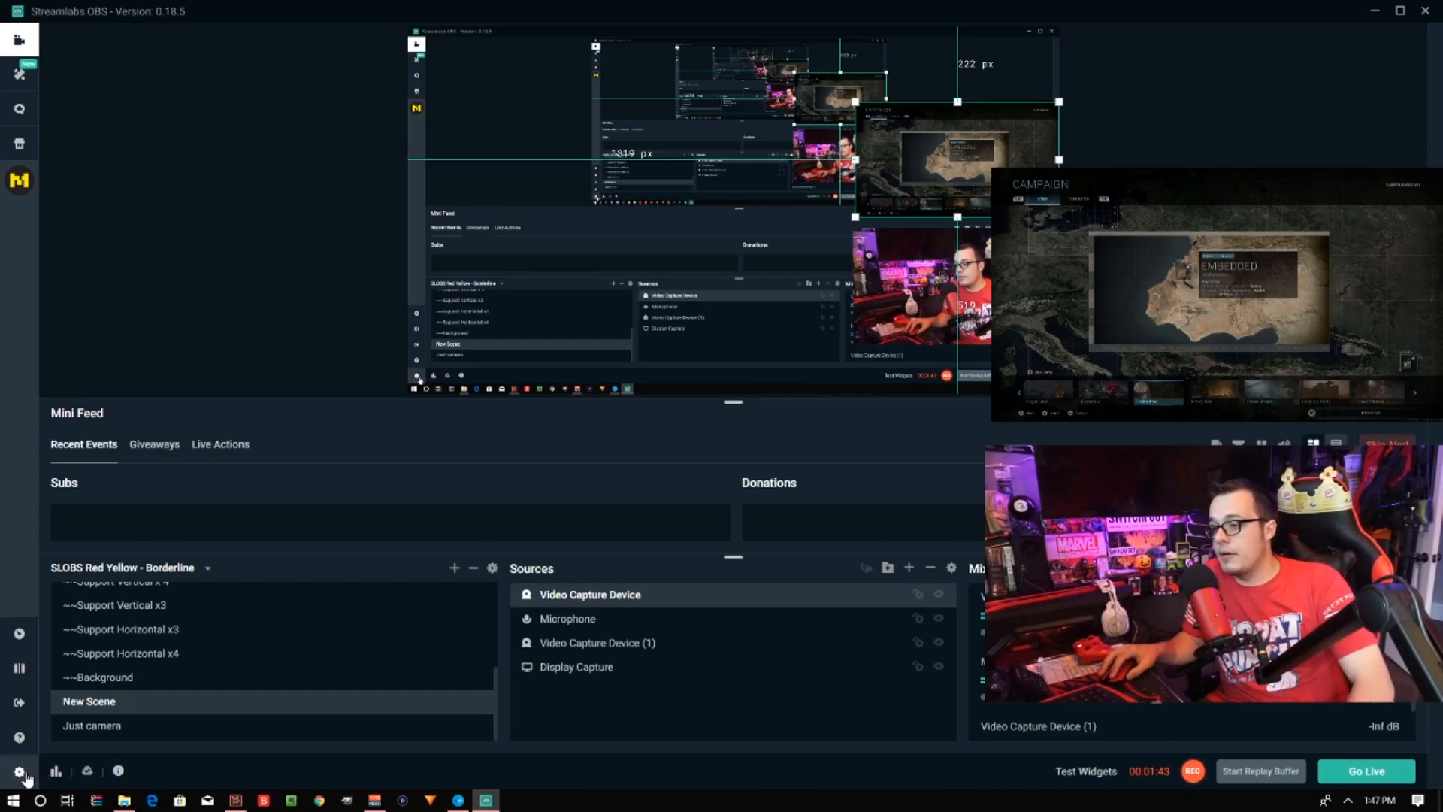
click(18, 770)
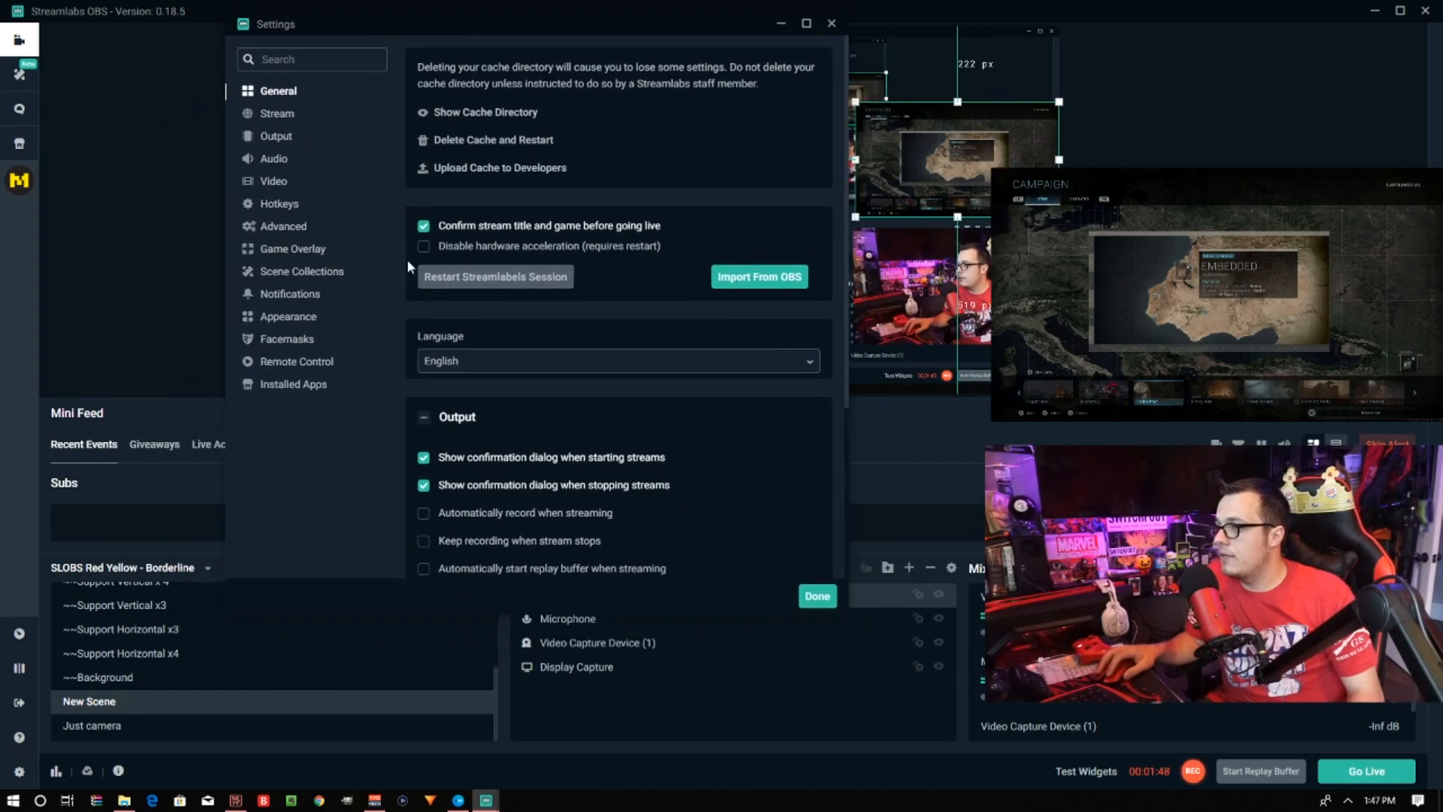
mouse_move(282, 226)
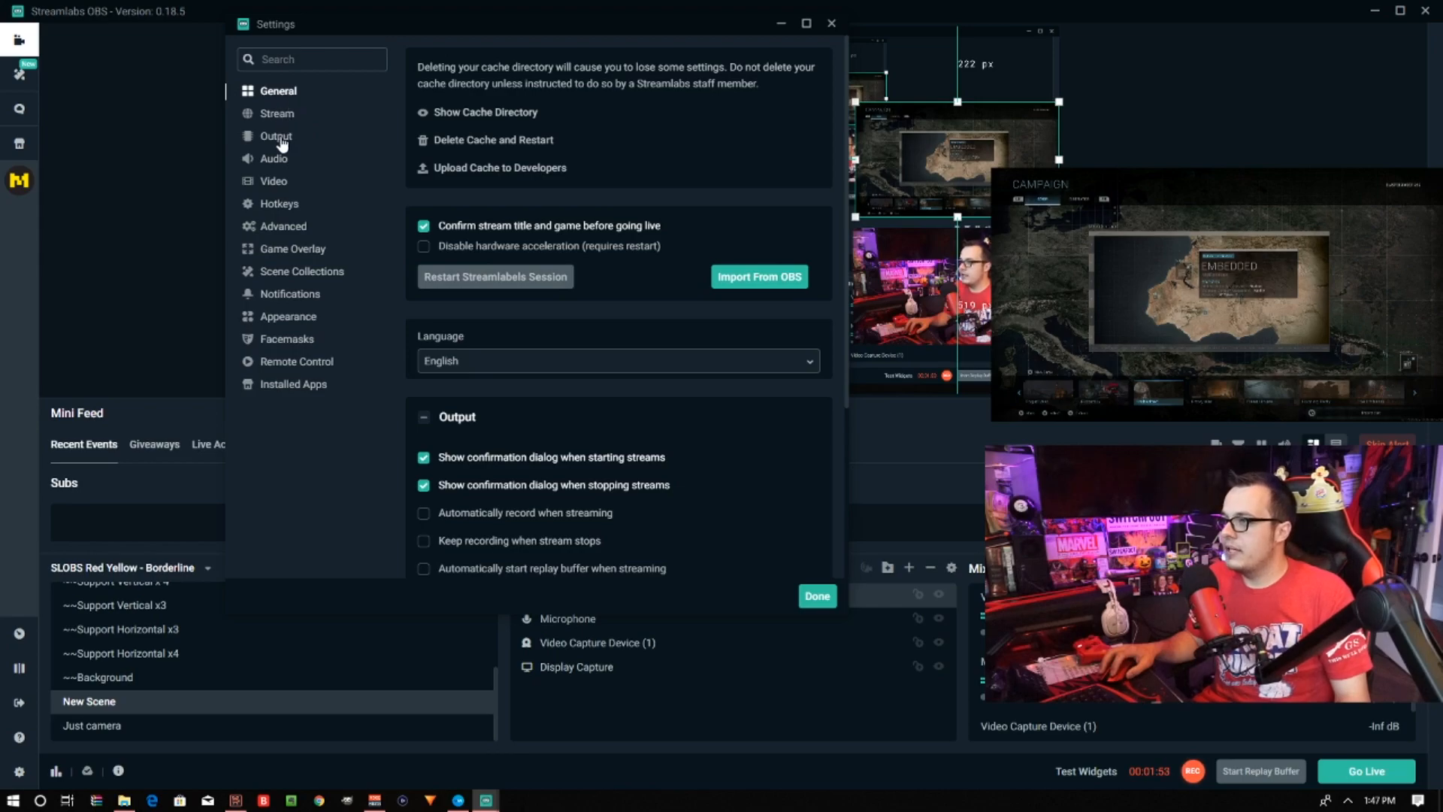
click(275, 137)
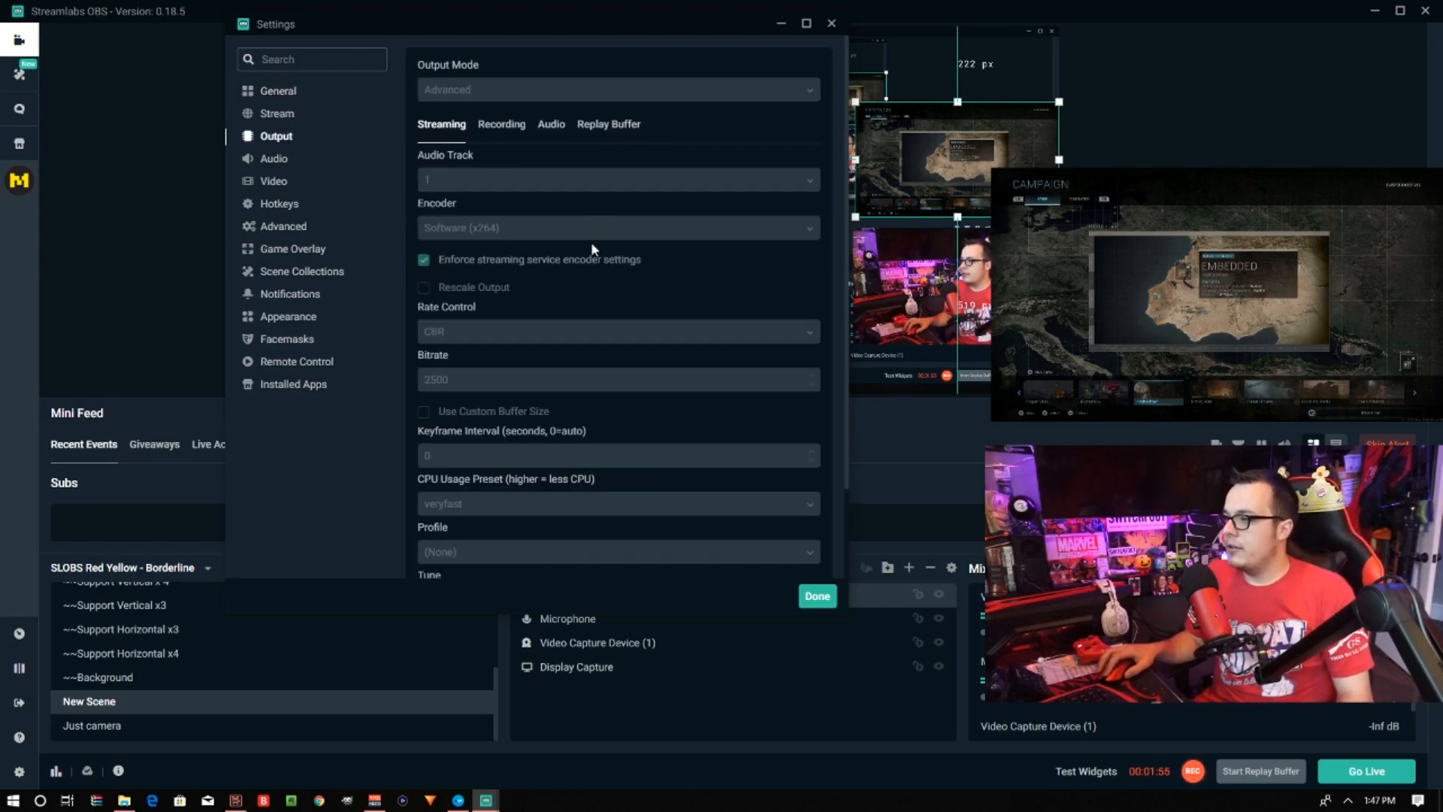
mouse_move(587, 156)
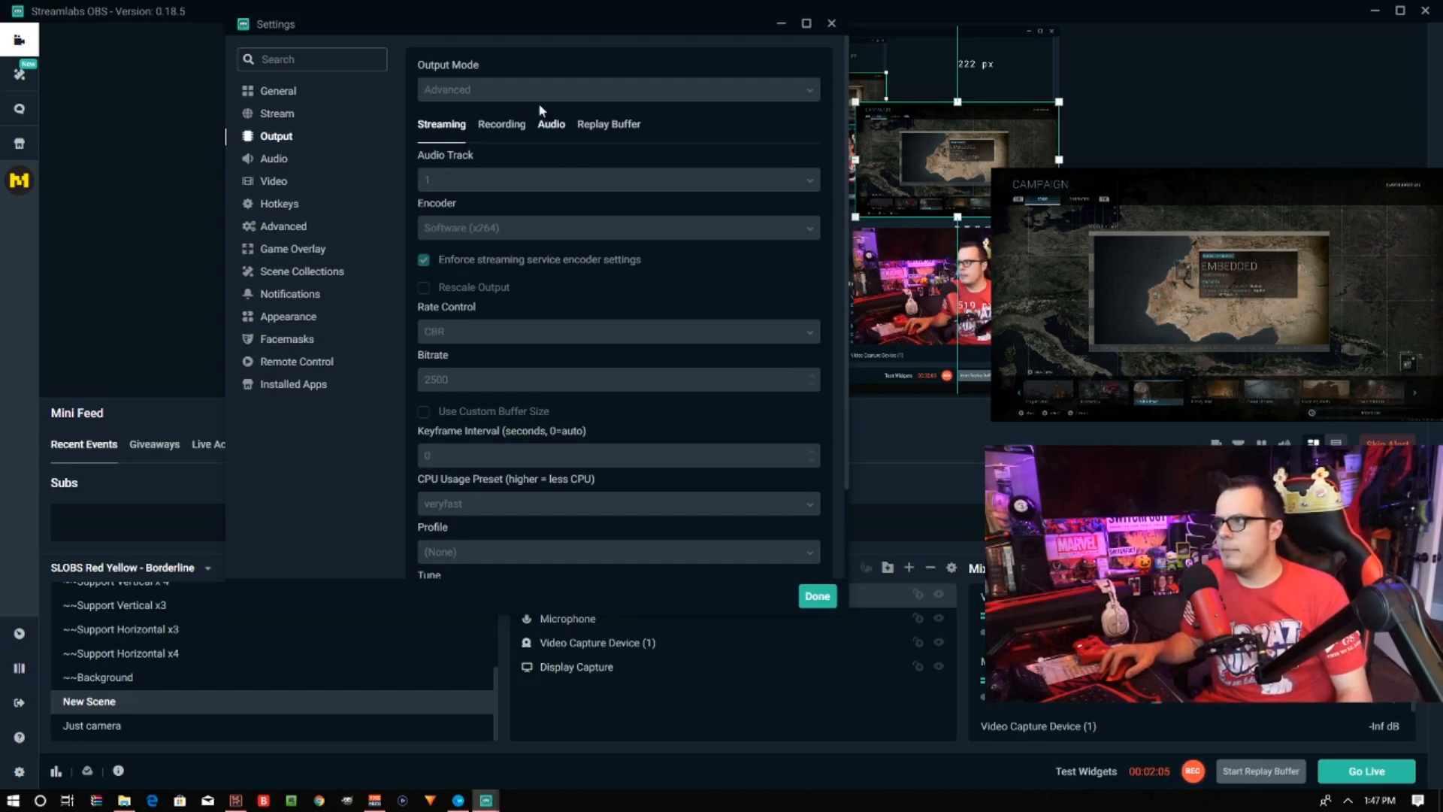
mouse_move(511, 90)
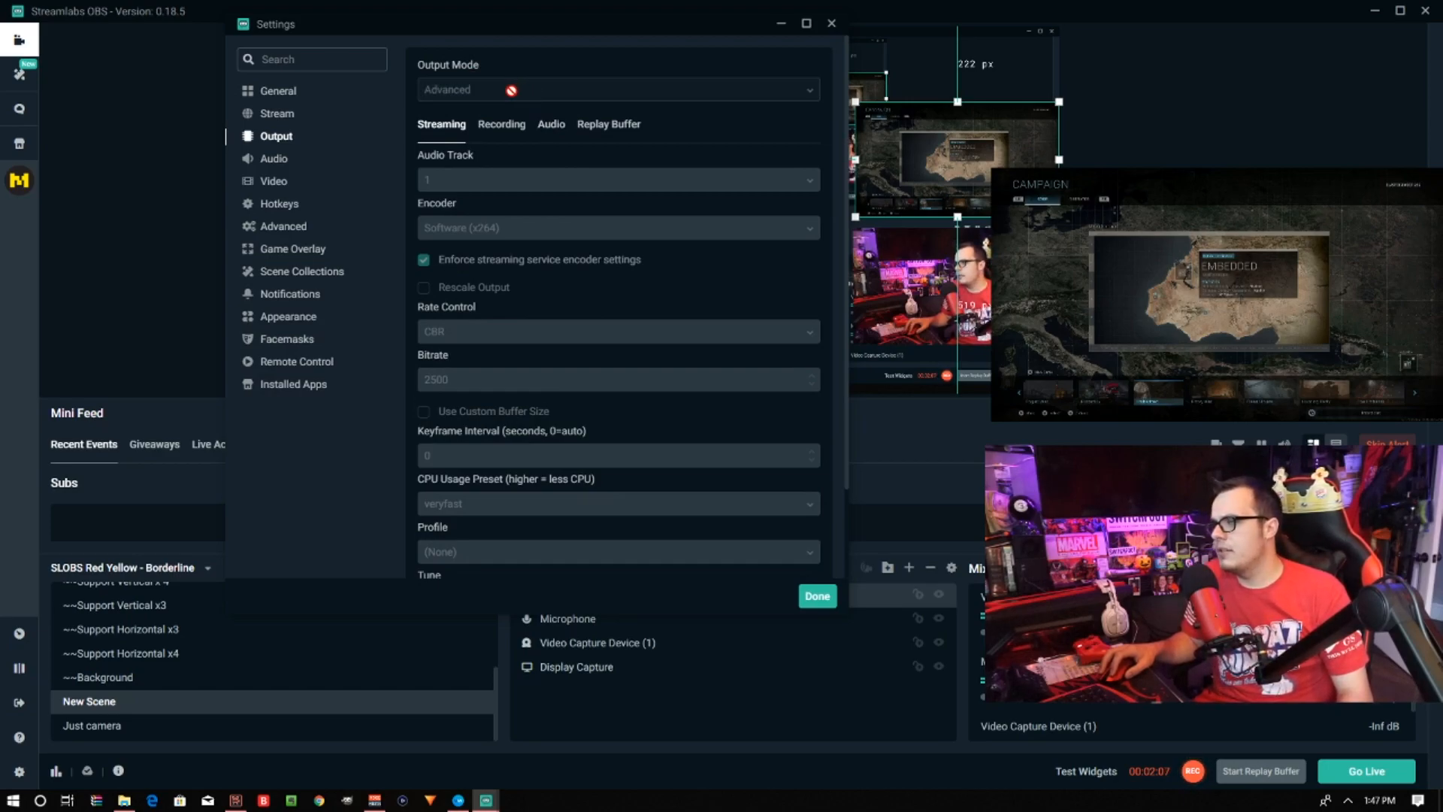
scroll(down, 3)
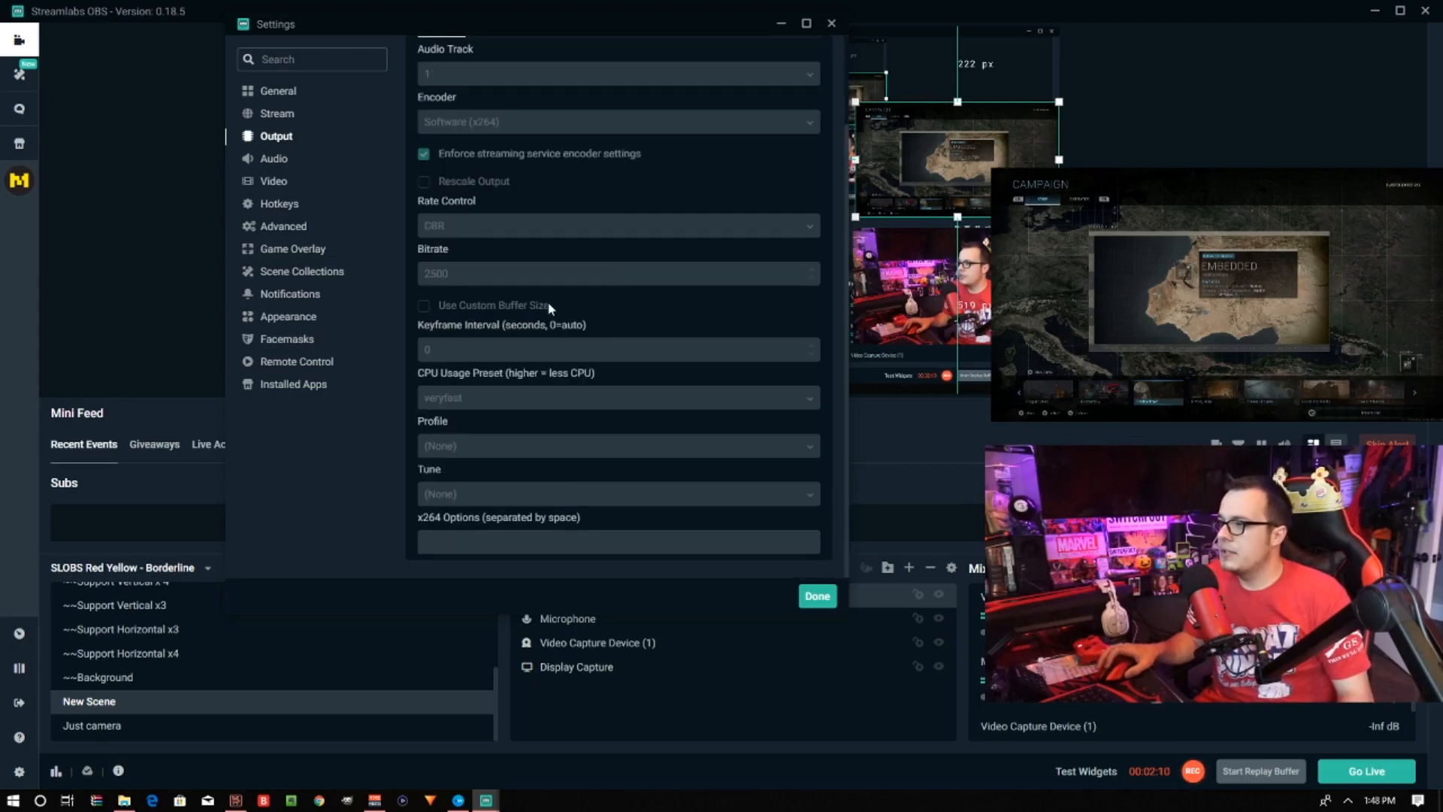
scroll(up, 3)
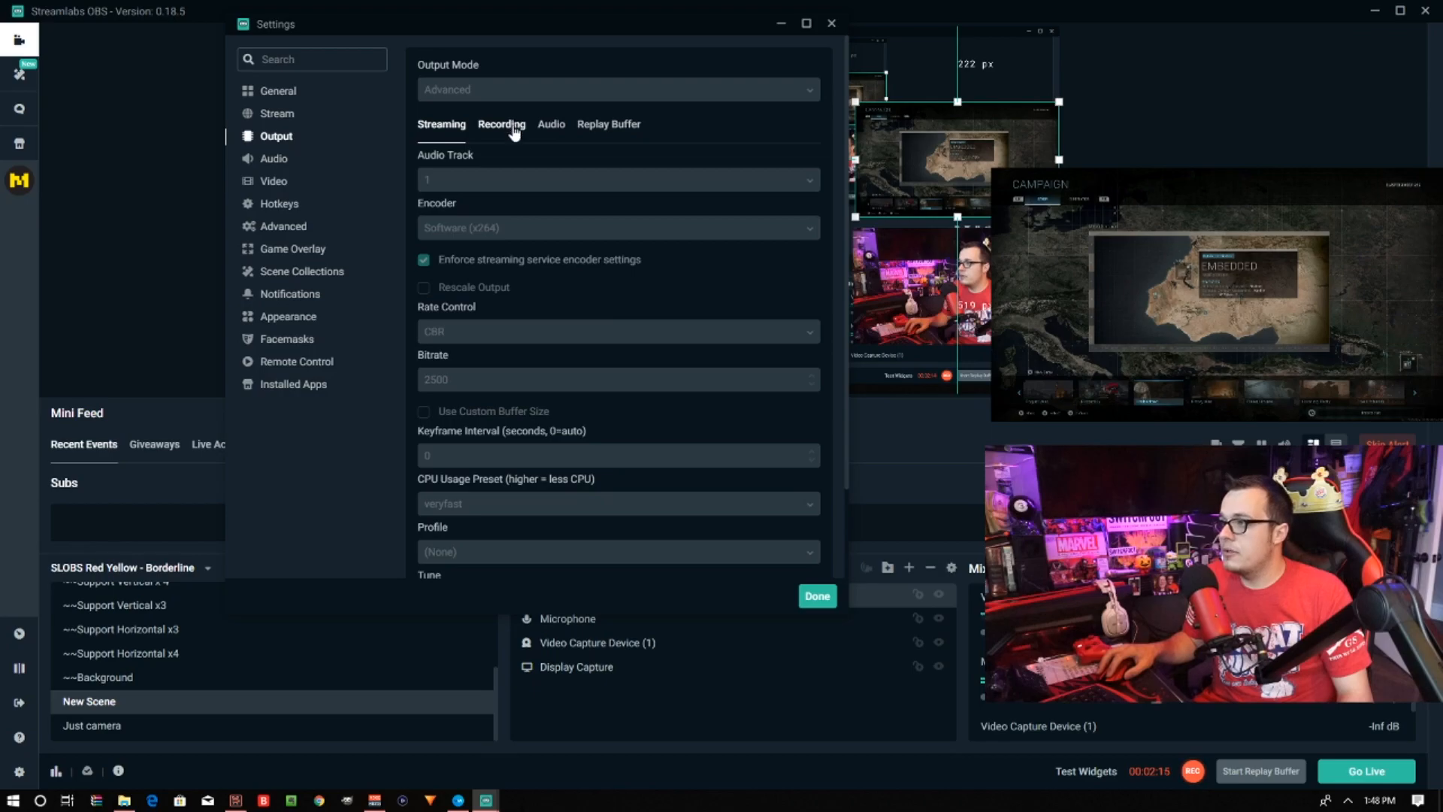
Show the Recording options: standard type, mp4 format, audio tracks 1–6 enabled
click(501, 125)
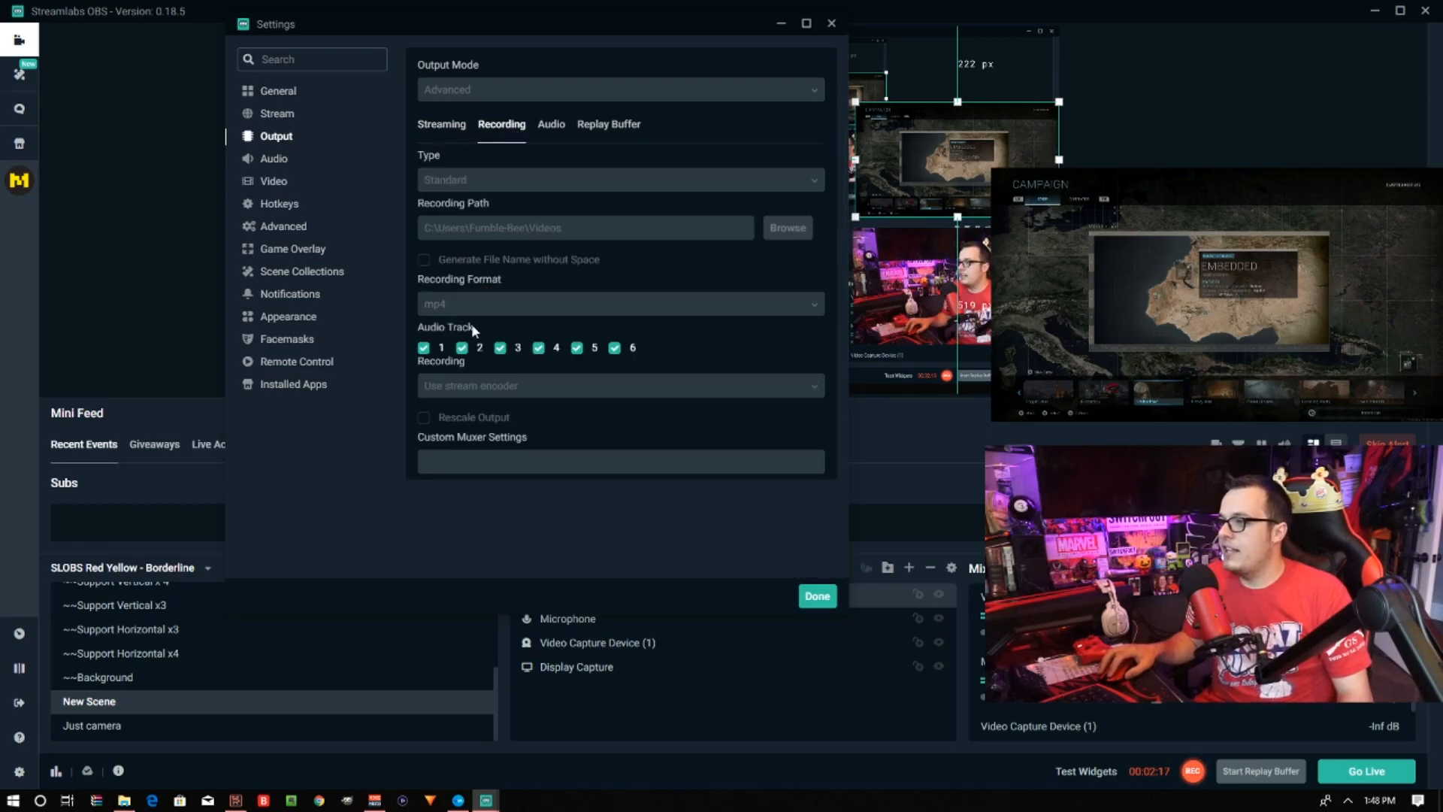
mouse_move(476, 298)
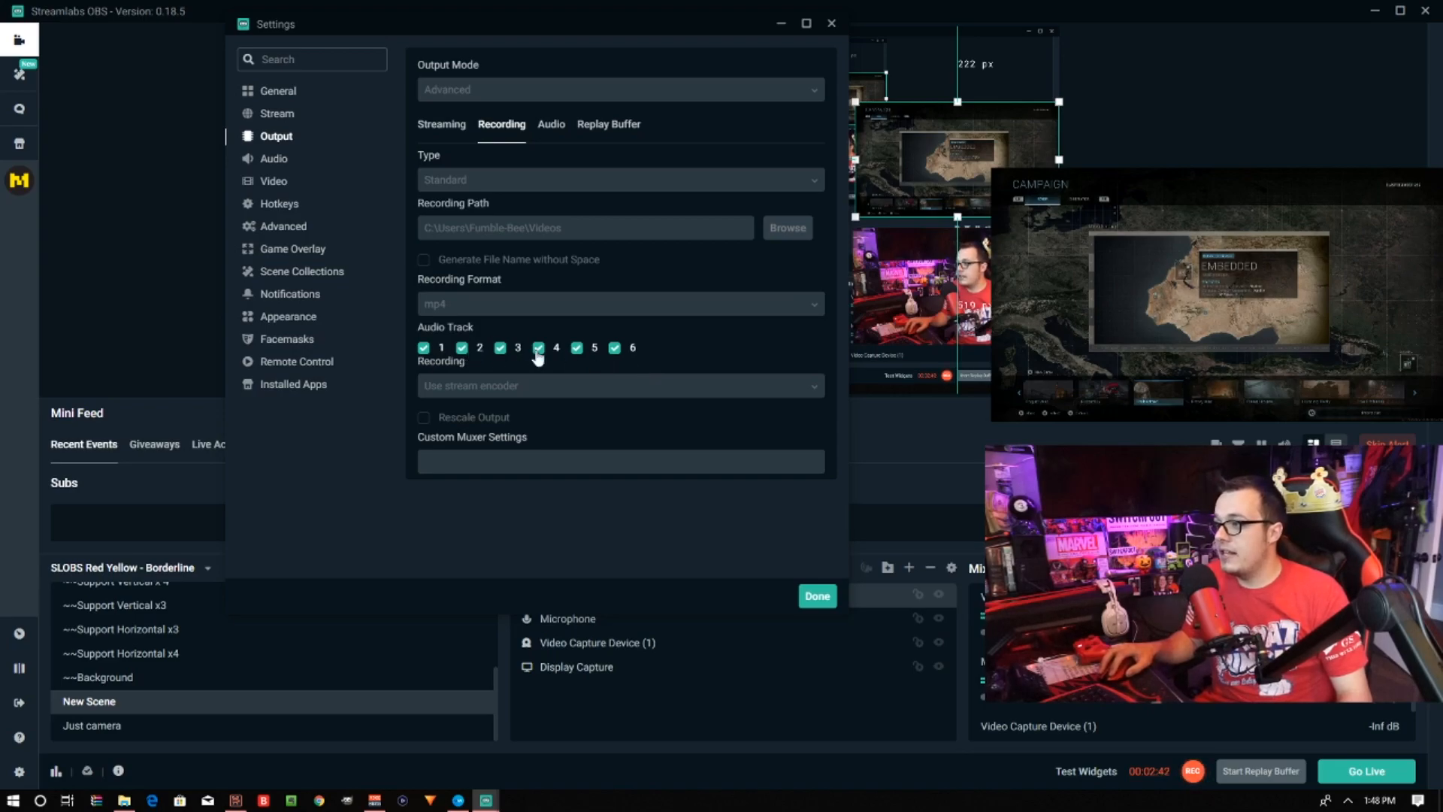
mouse_move(457, 331)
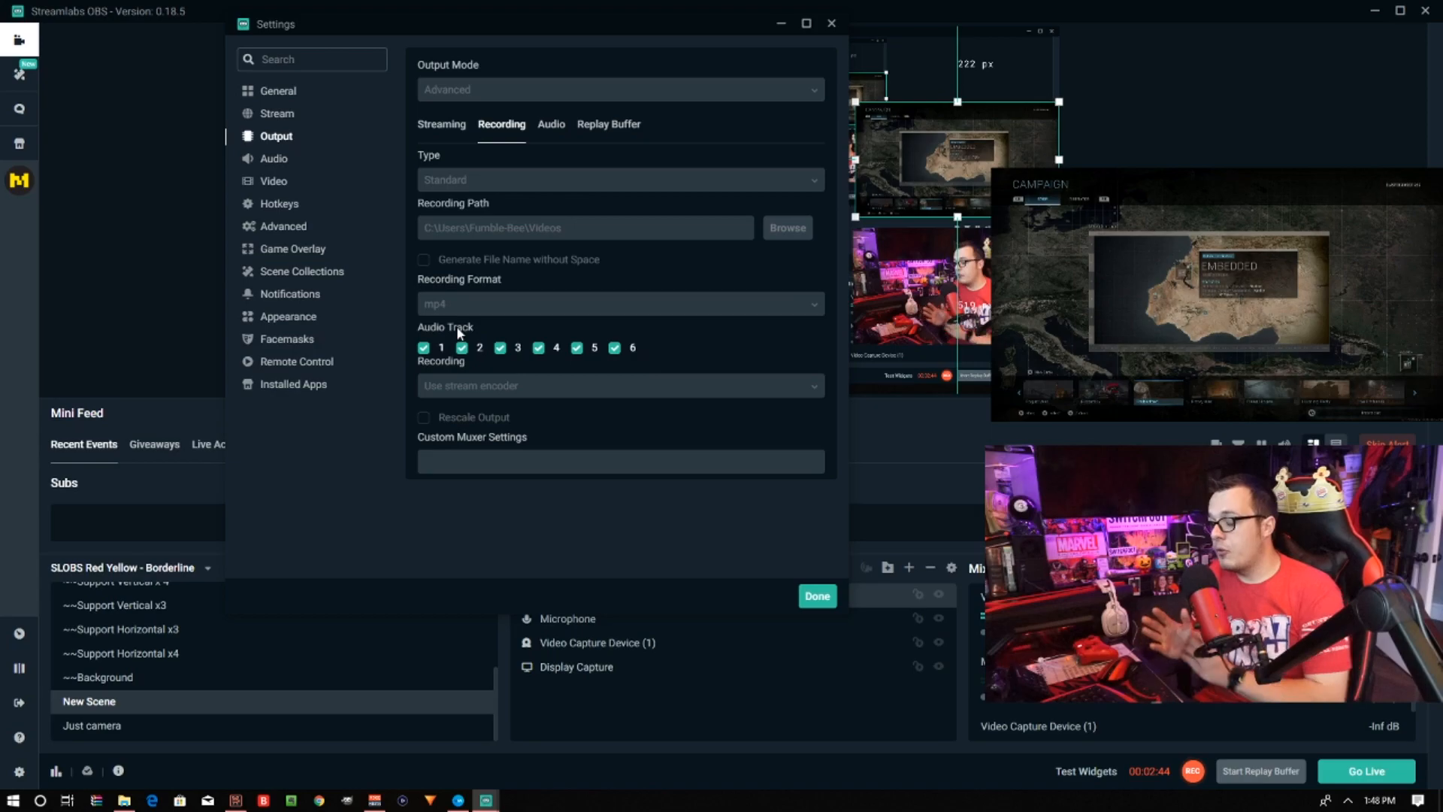